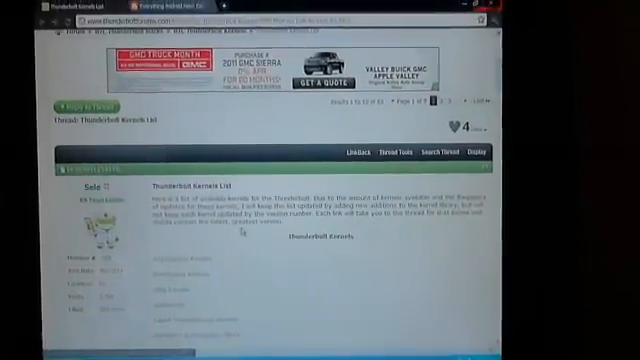
{"action": "scroll", "scroll_direction": "down", "scroll_amount": 3}
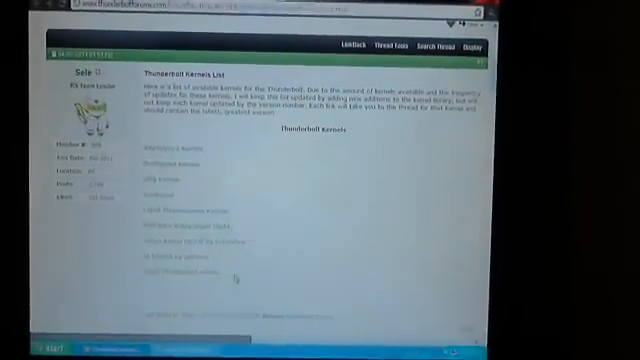